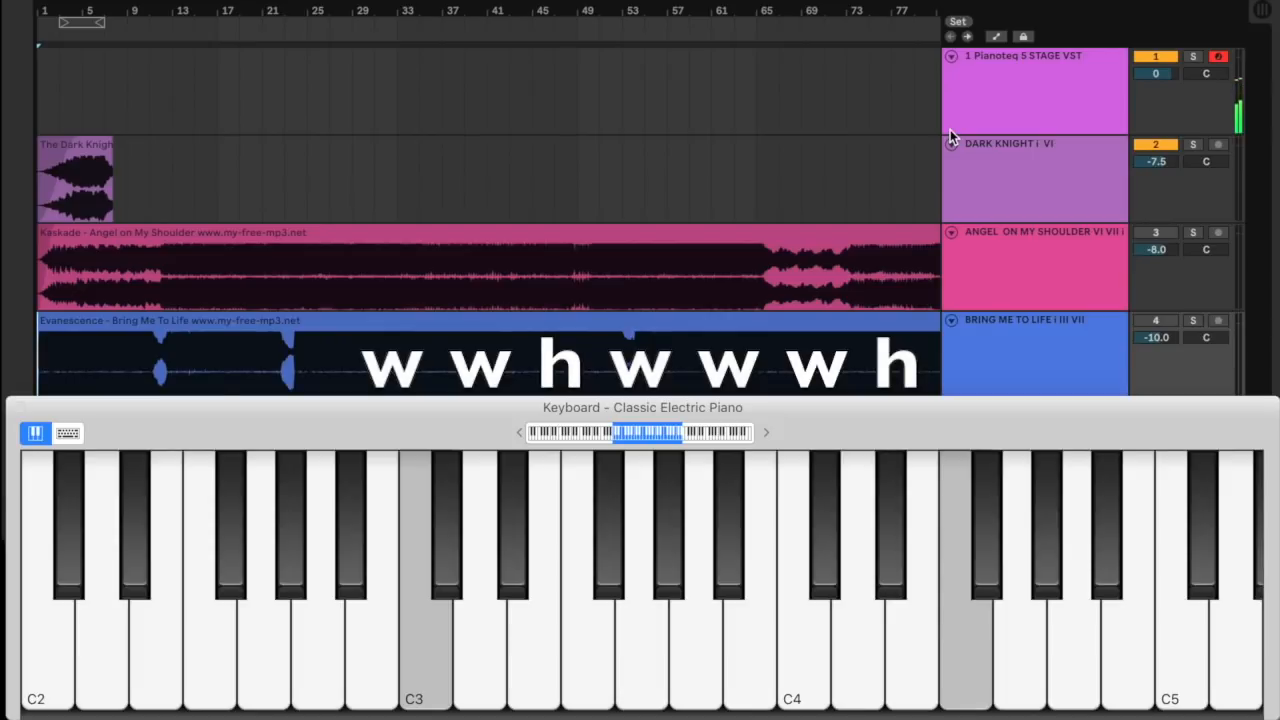
click(1124, 600)
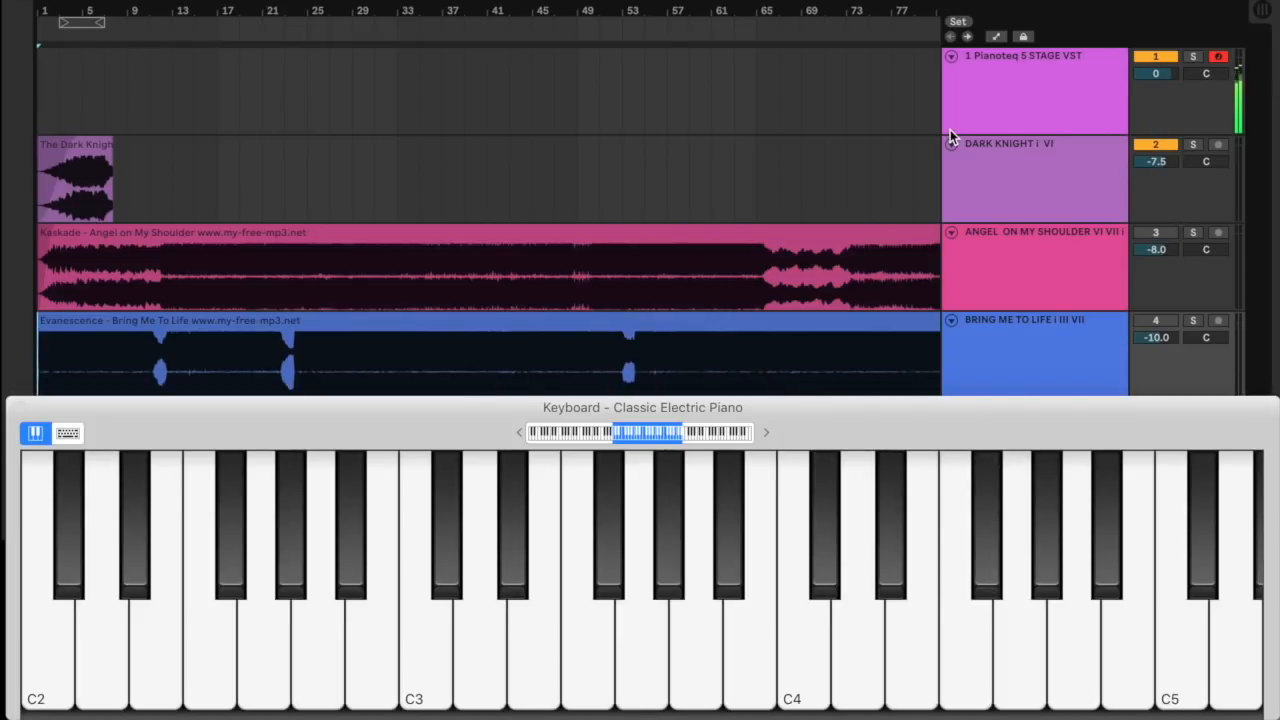
click(856, 620)
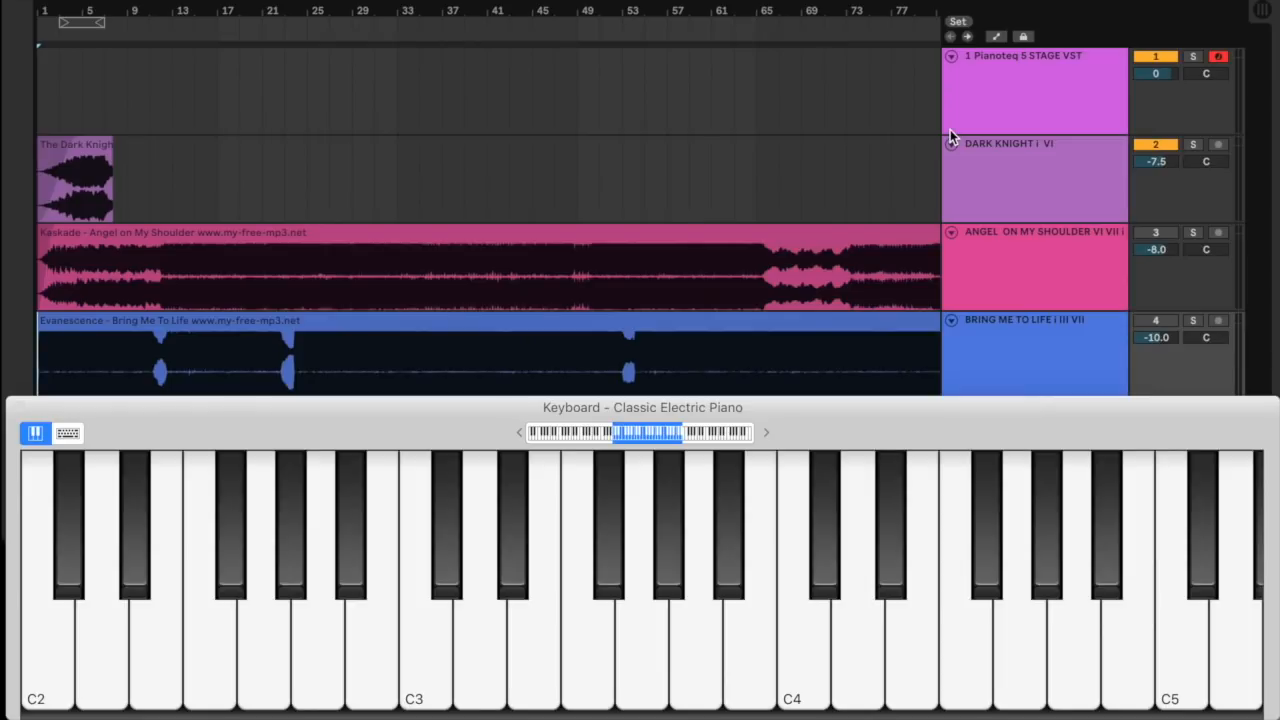
click(264, 650)
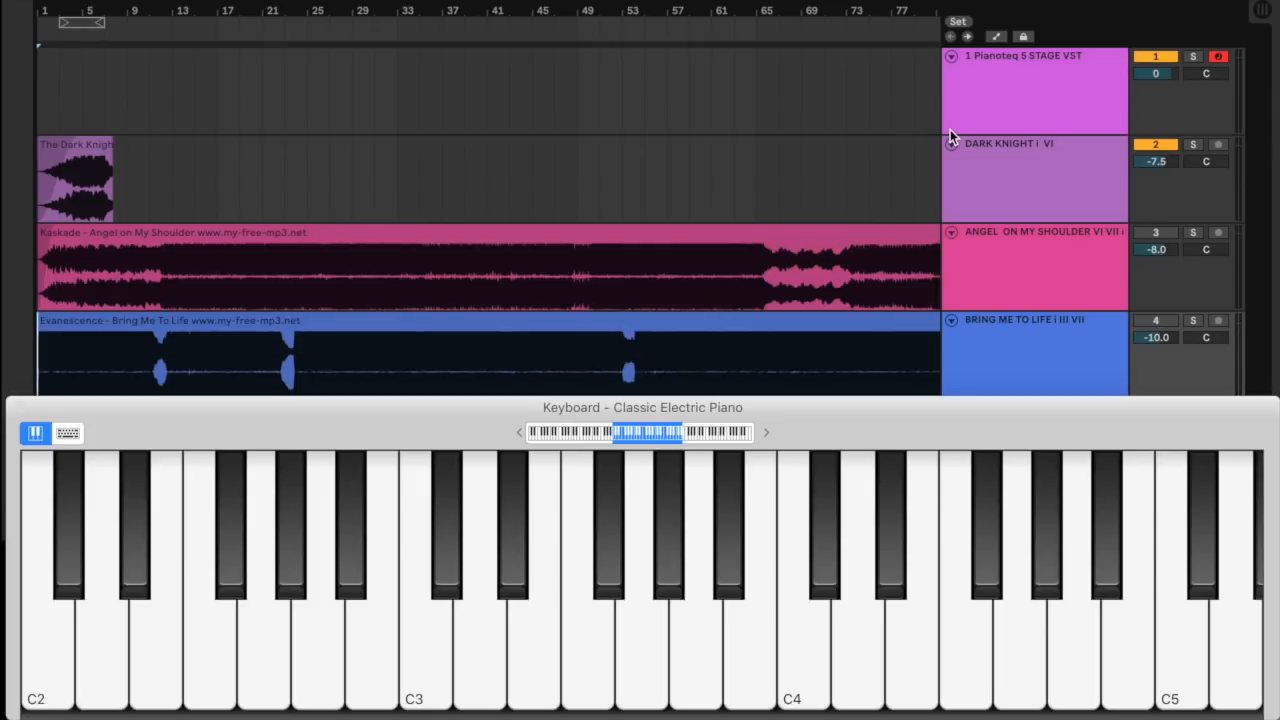
click(422, 650)
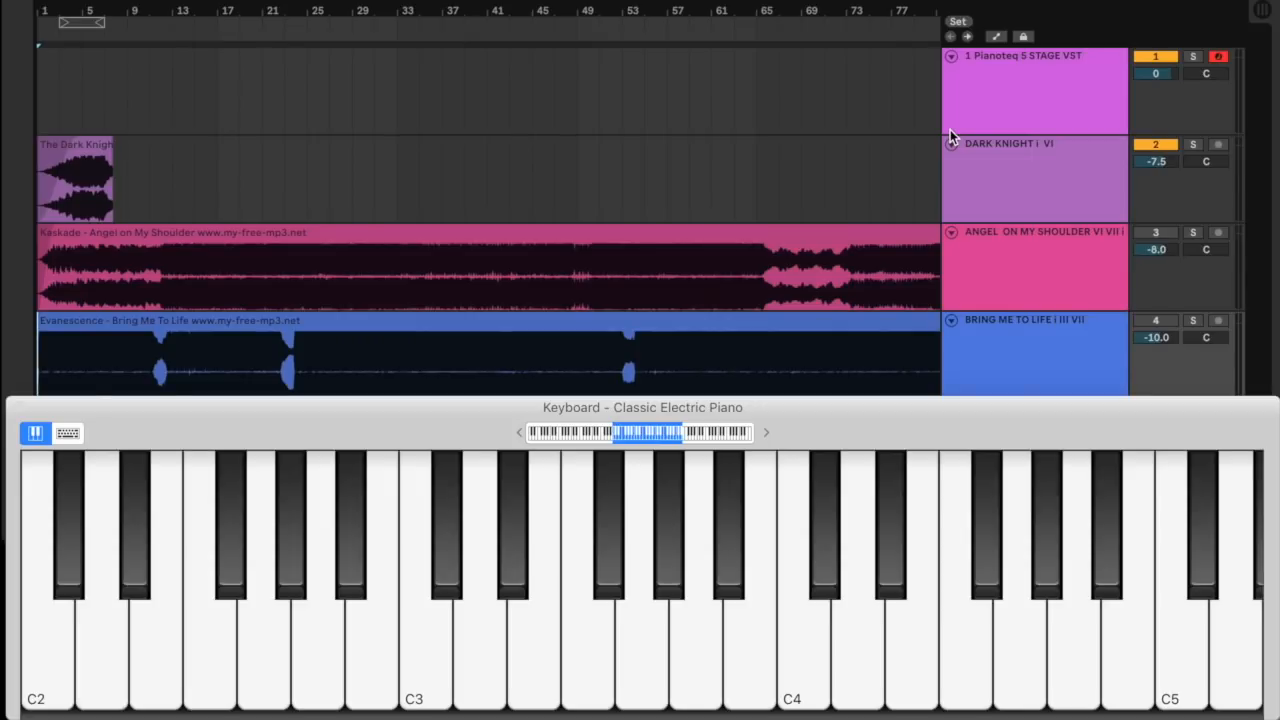
mouse_move(728, 124)
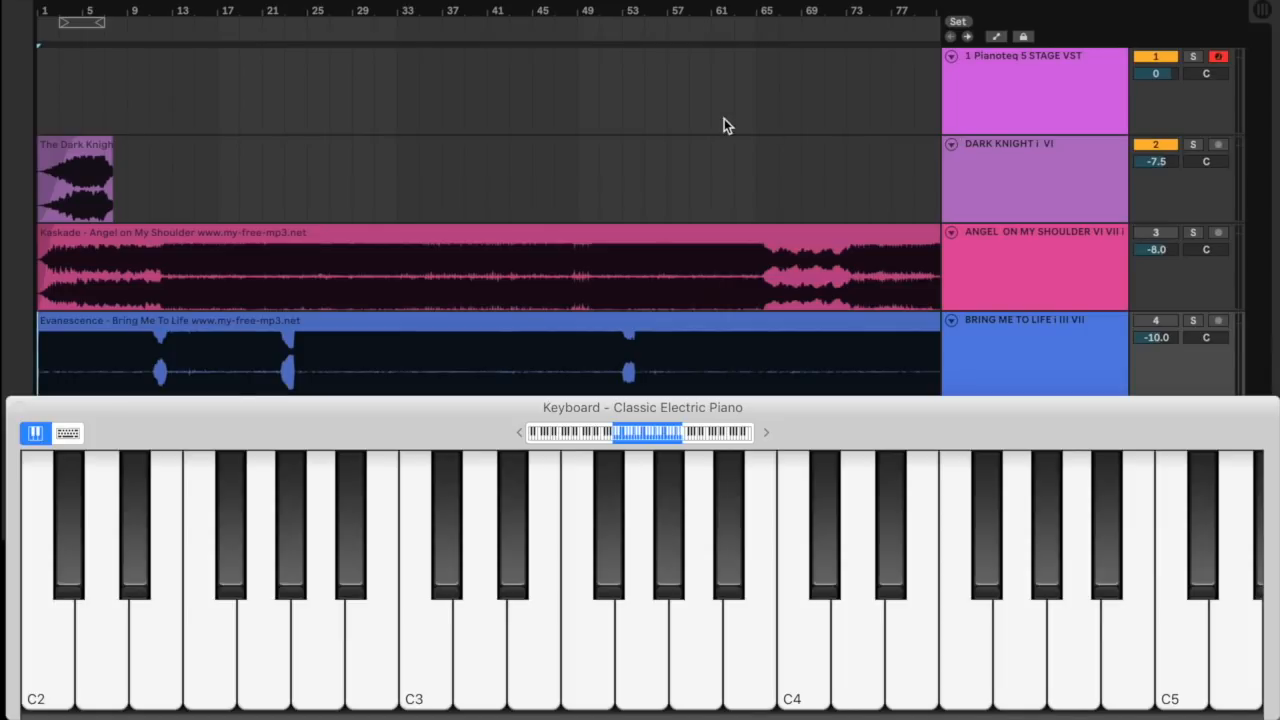